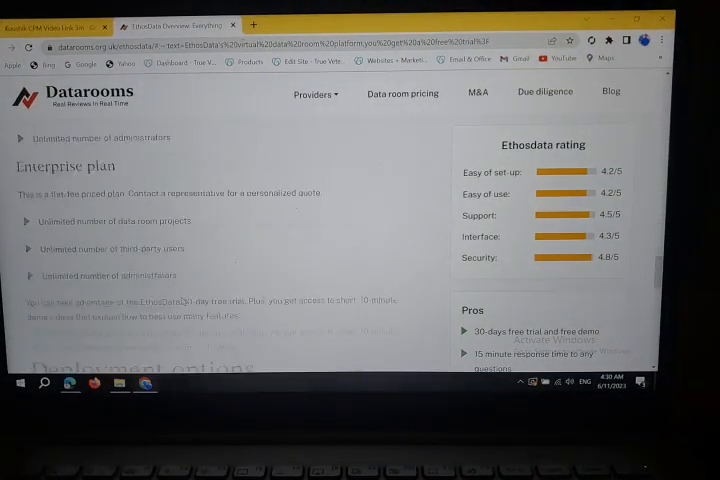
pyautogui.scroll(-3)
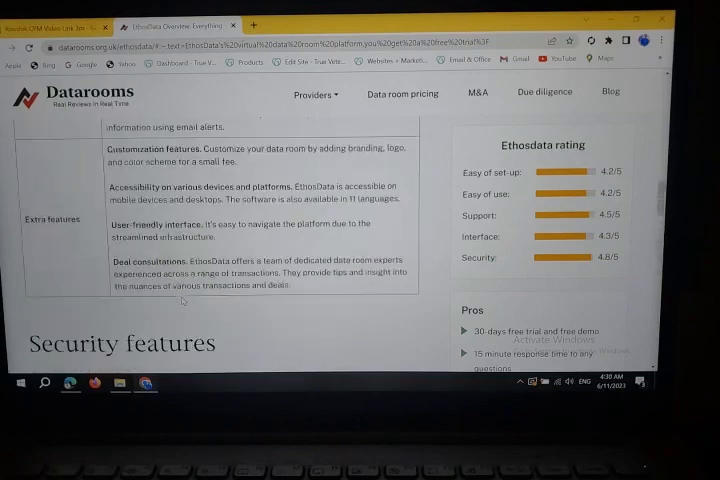
pyautogui.scroll(3)
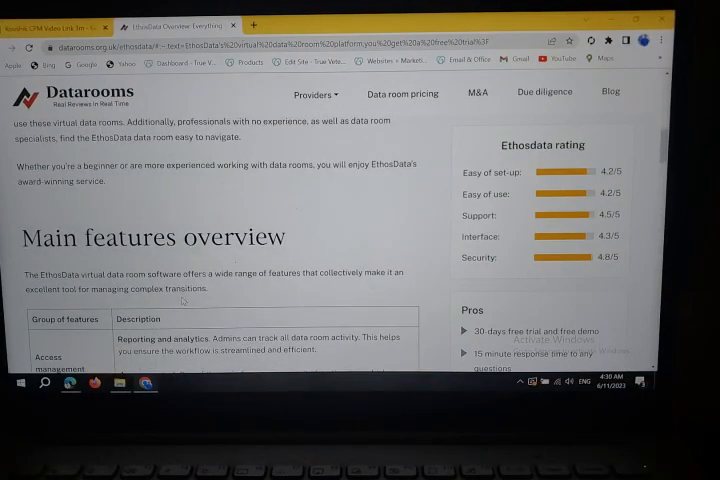
pyautogui.scroll(3)
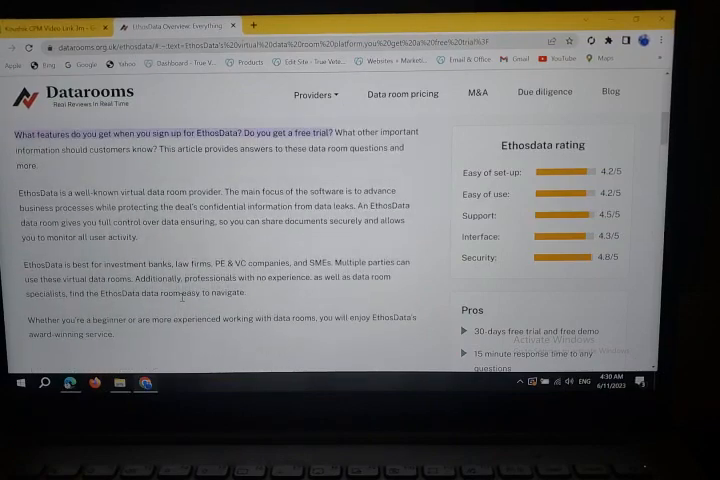
pyautogui.scroll(-3)
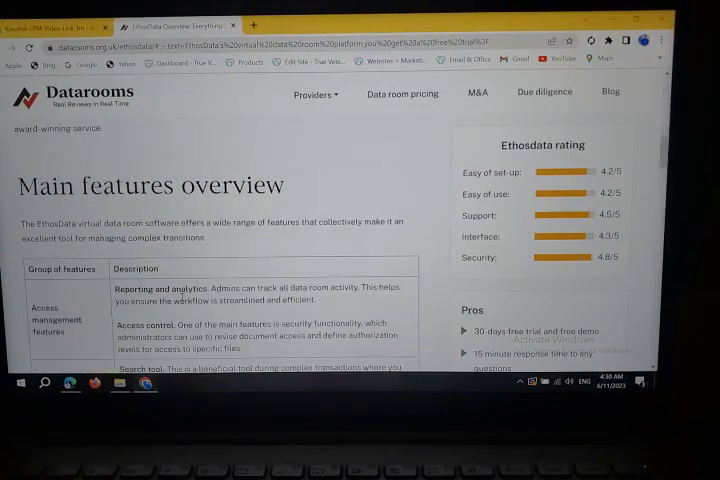
pyautogui.scroll(-3)
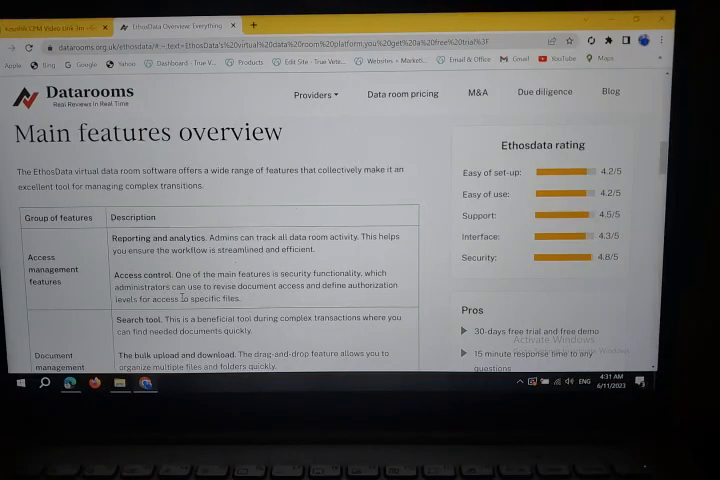
pyautogui.scroll(-3)
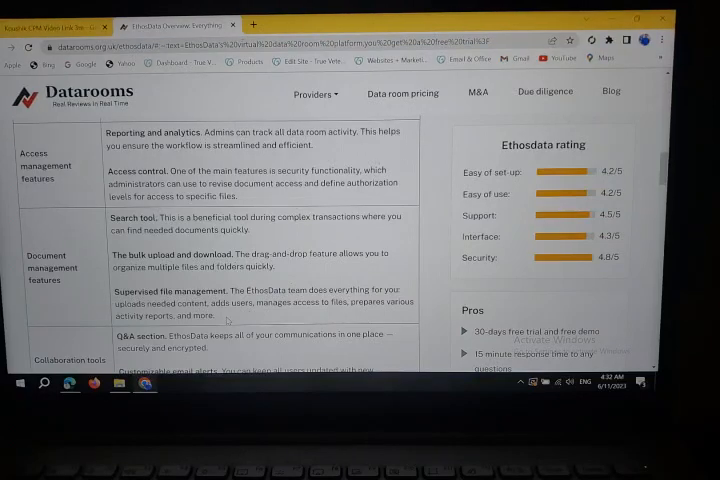
pyautogui.scroll(-3)
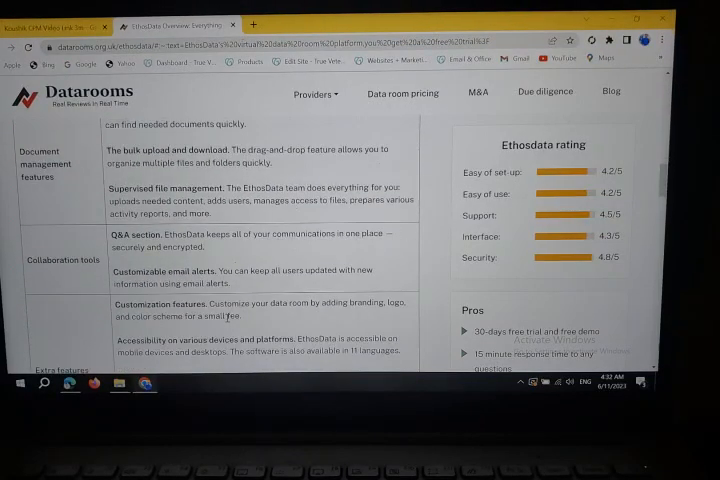
pyautogui.scroll(-3)
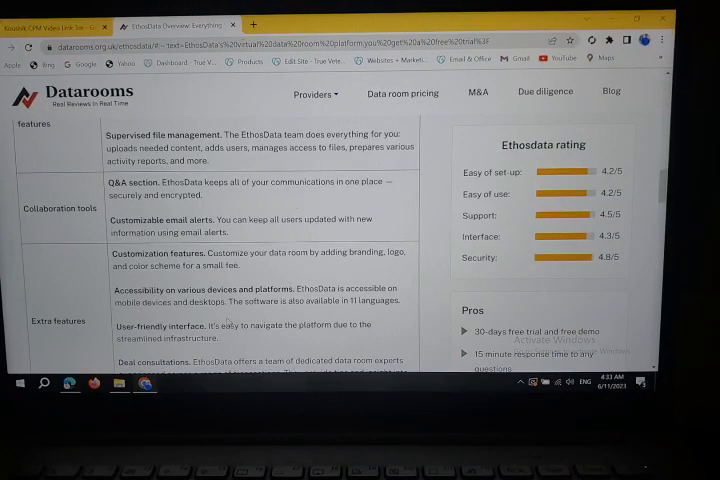
pyautogui.scroll(-3)
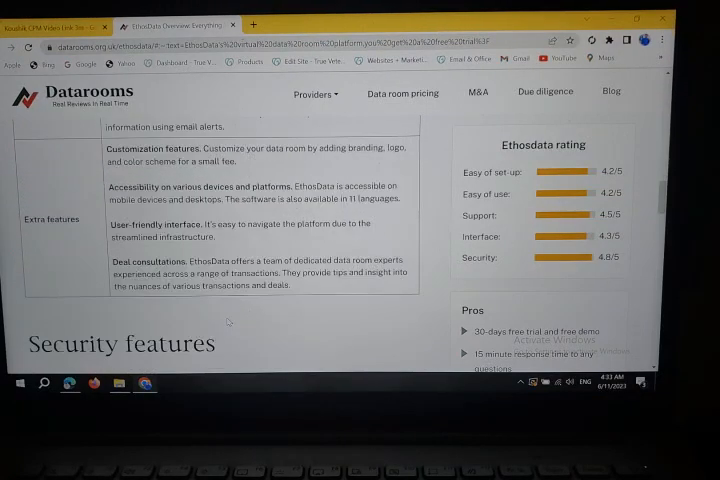